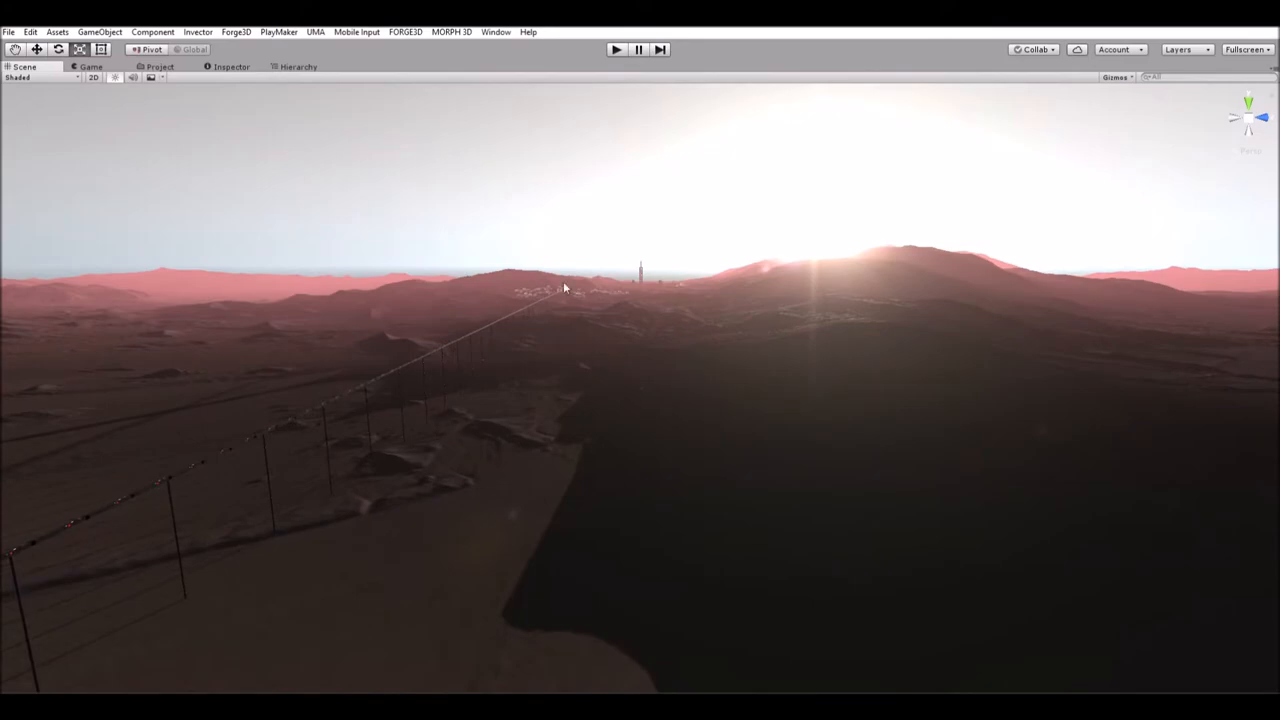
Drag the Scene view camera across the Mars terrain toward the distant city.
drag(565, 288, 624, 361)
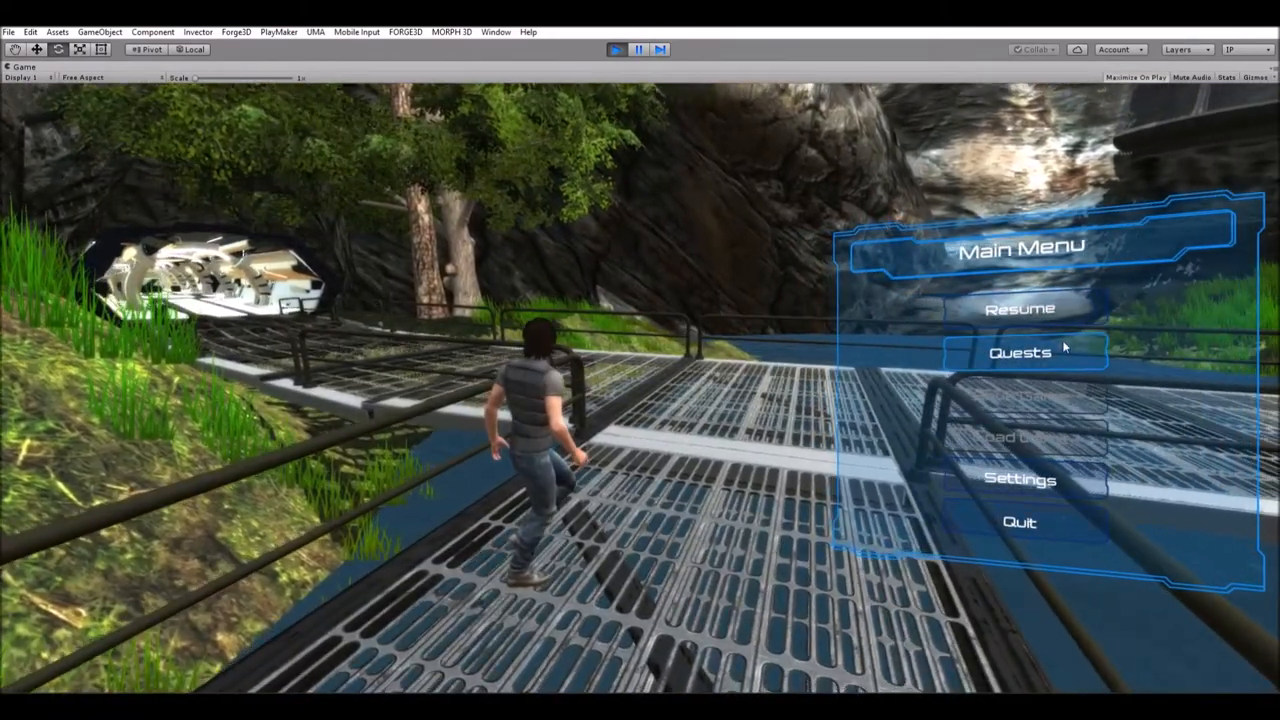
Review the 'Meet Mark at the water' quest details and completed quests, then close the Quest Log.
click(1019, 352)
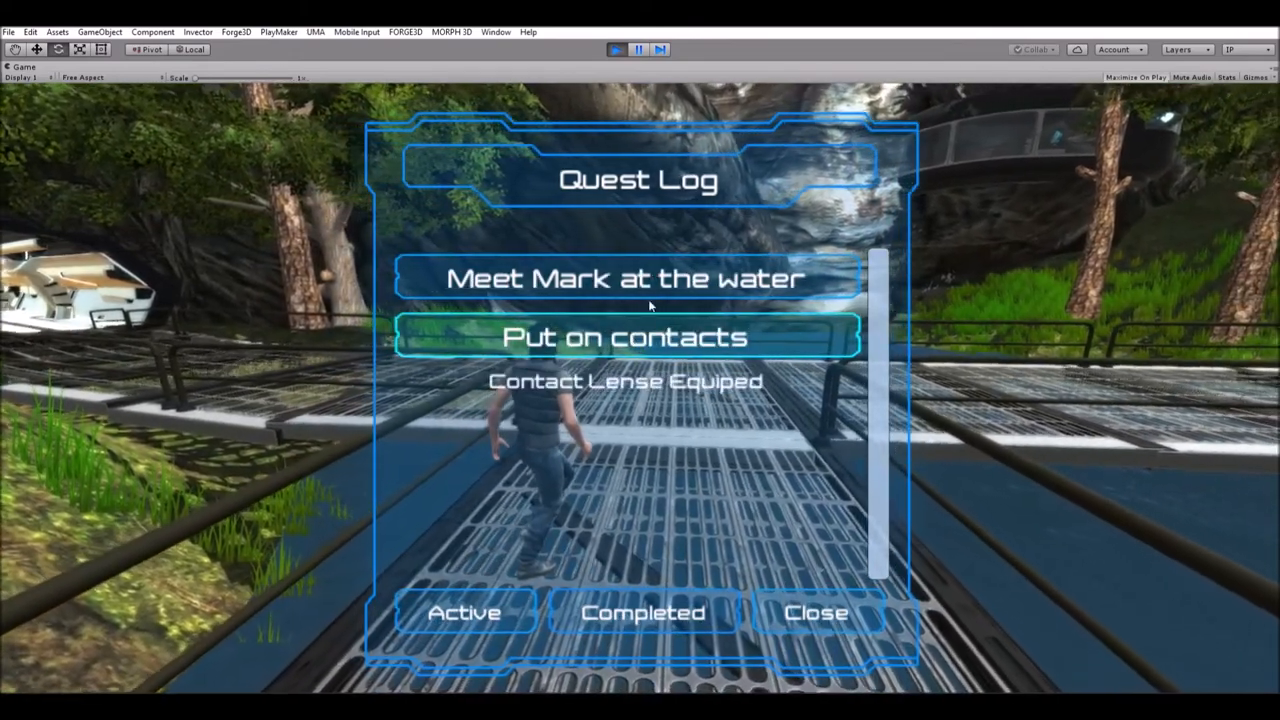
click(624, 278)
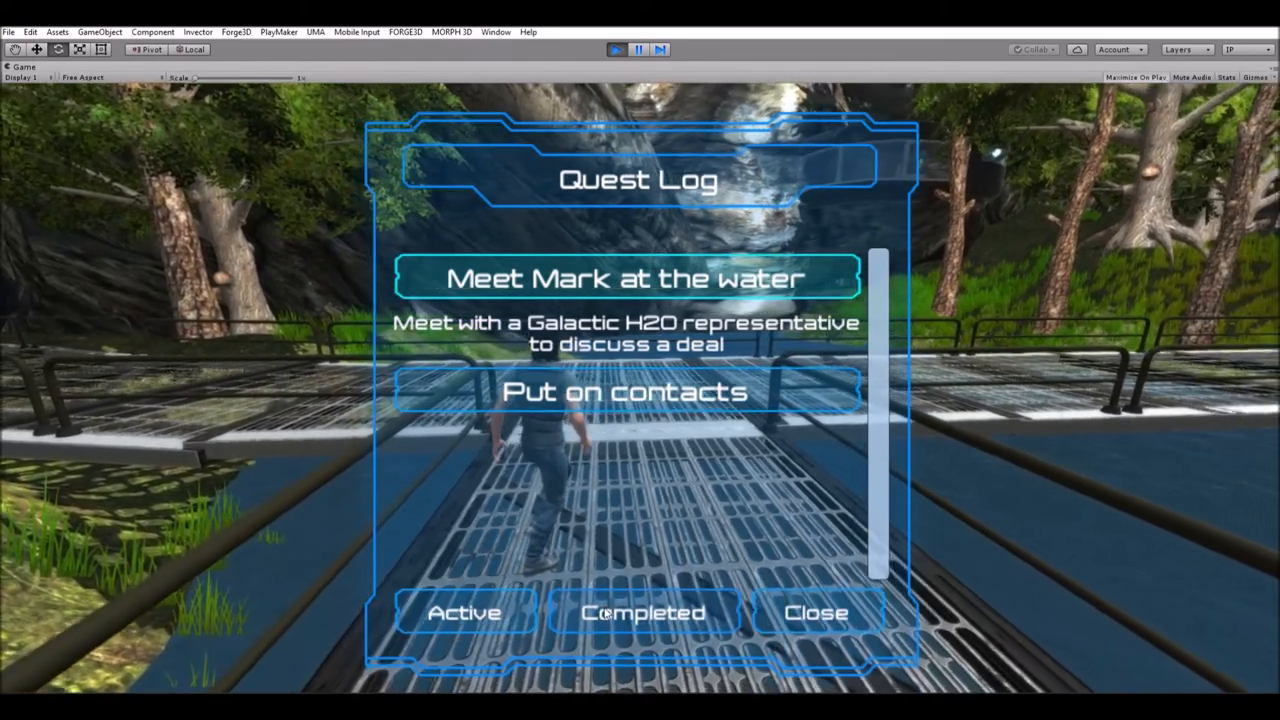
click(642, 612)
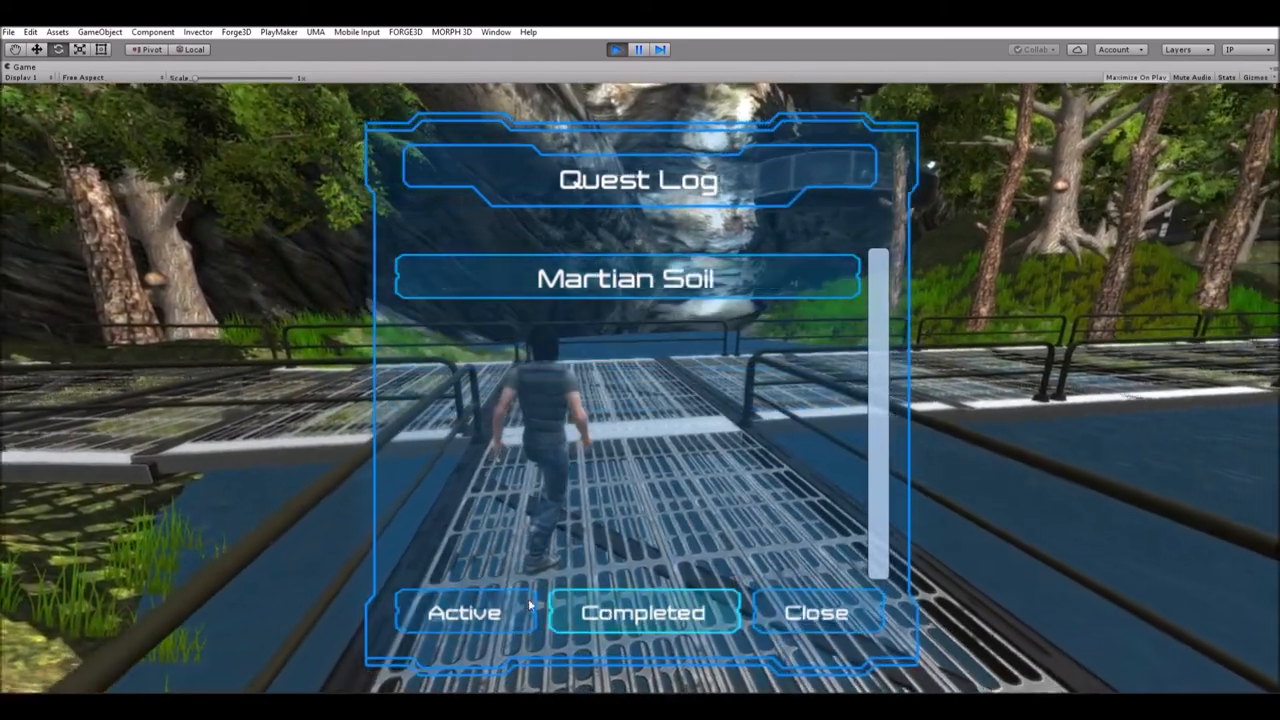
click(816, 612)
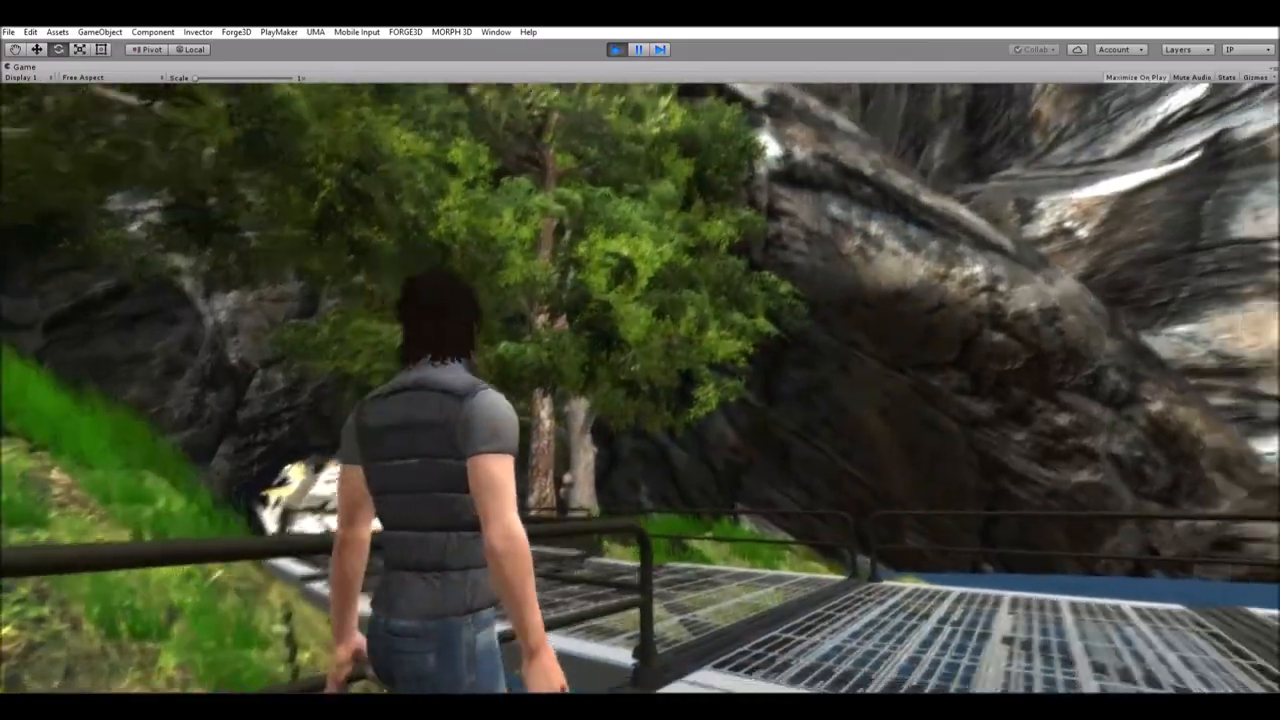